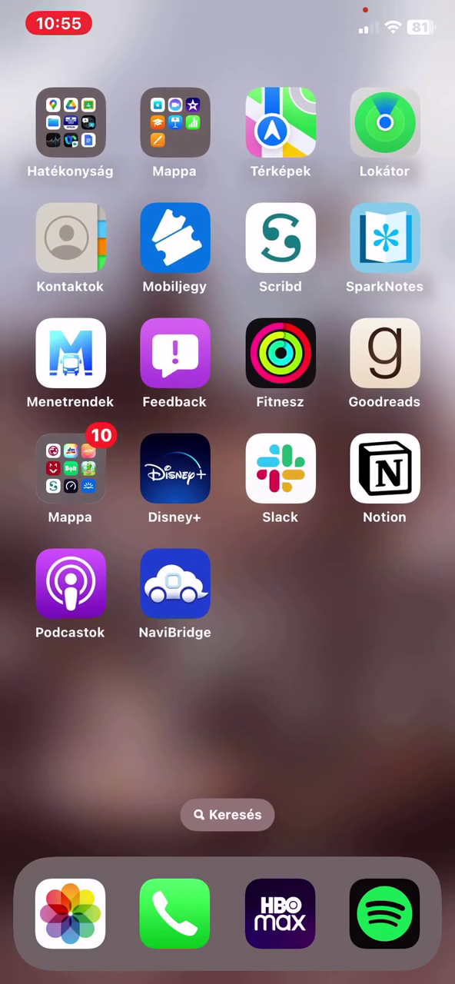
- Launch NaviBridge from the home screen to reach its Favorites spot folders
click(174, 582)
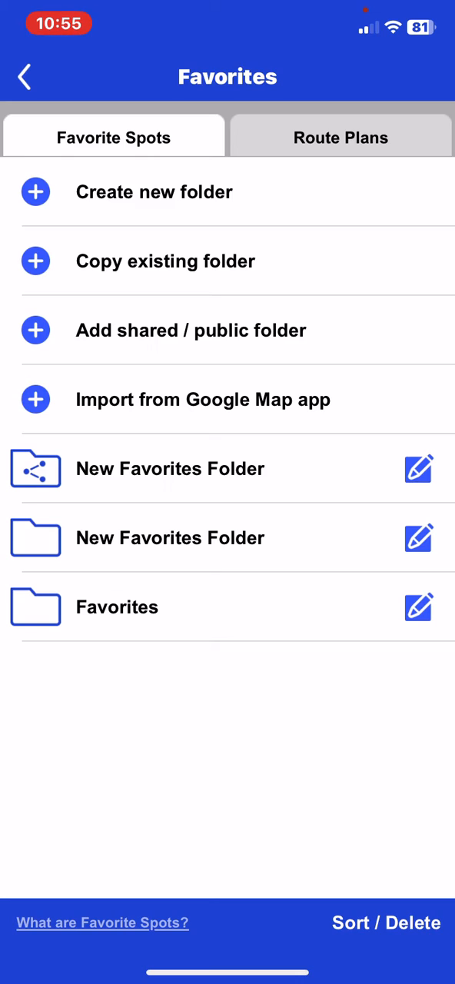
- Switch Favorites to the Route Plans section, which is still empty
click(340, 137)
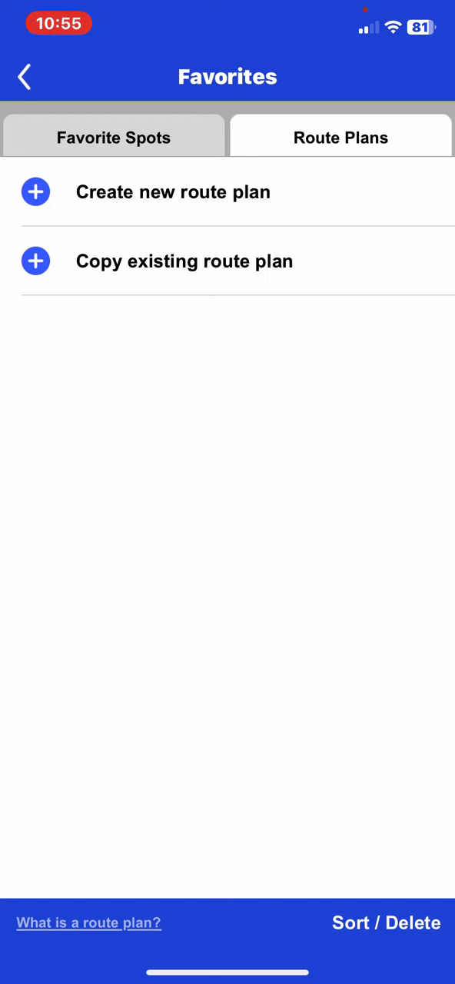
- Start a new route plan and select its default 'New Route' name for editing
click(173, 192)
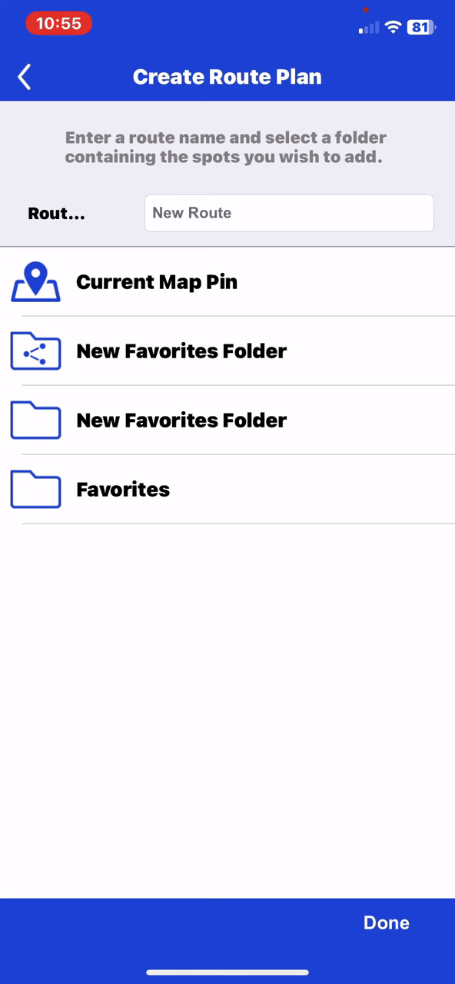
click(289, 213)
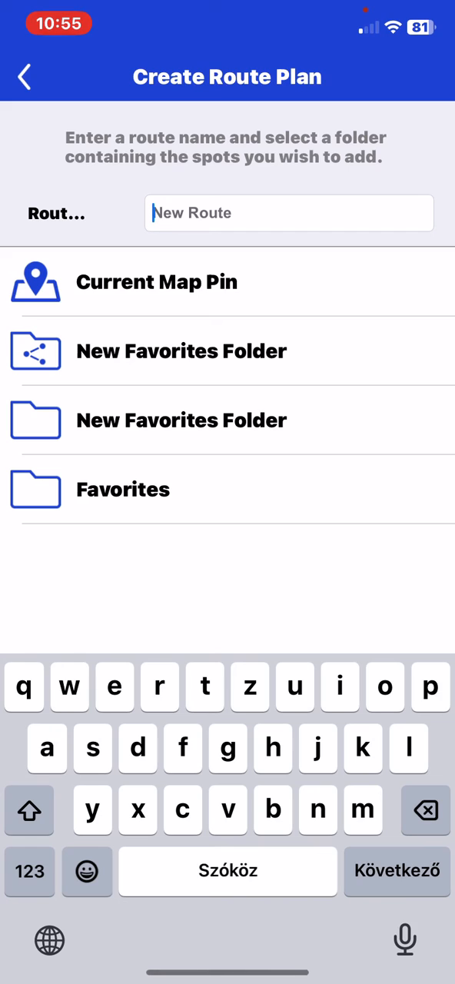
- Enter 'new route' as the route plan's name
text(new)
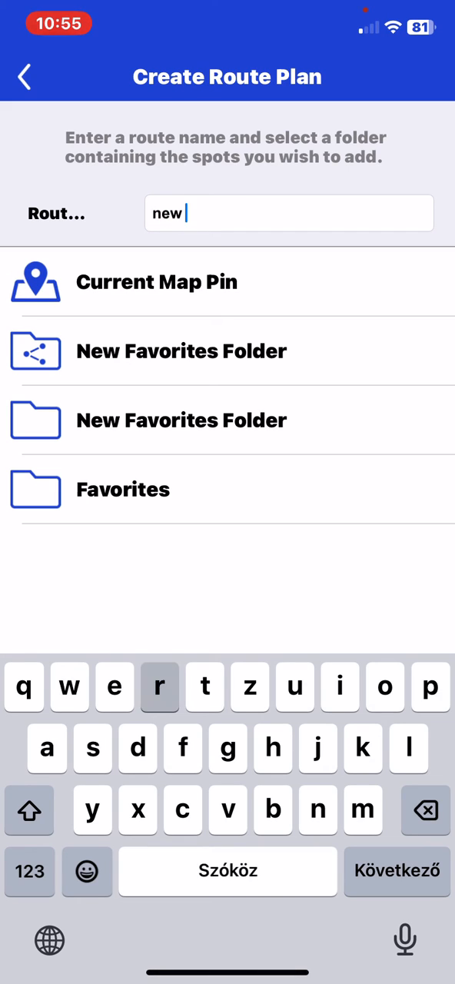
text(route)
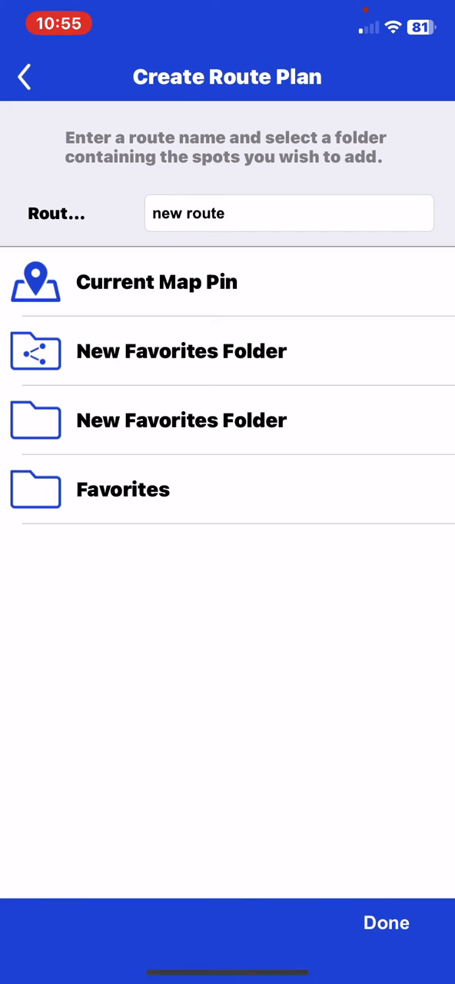